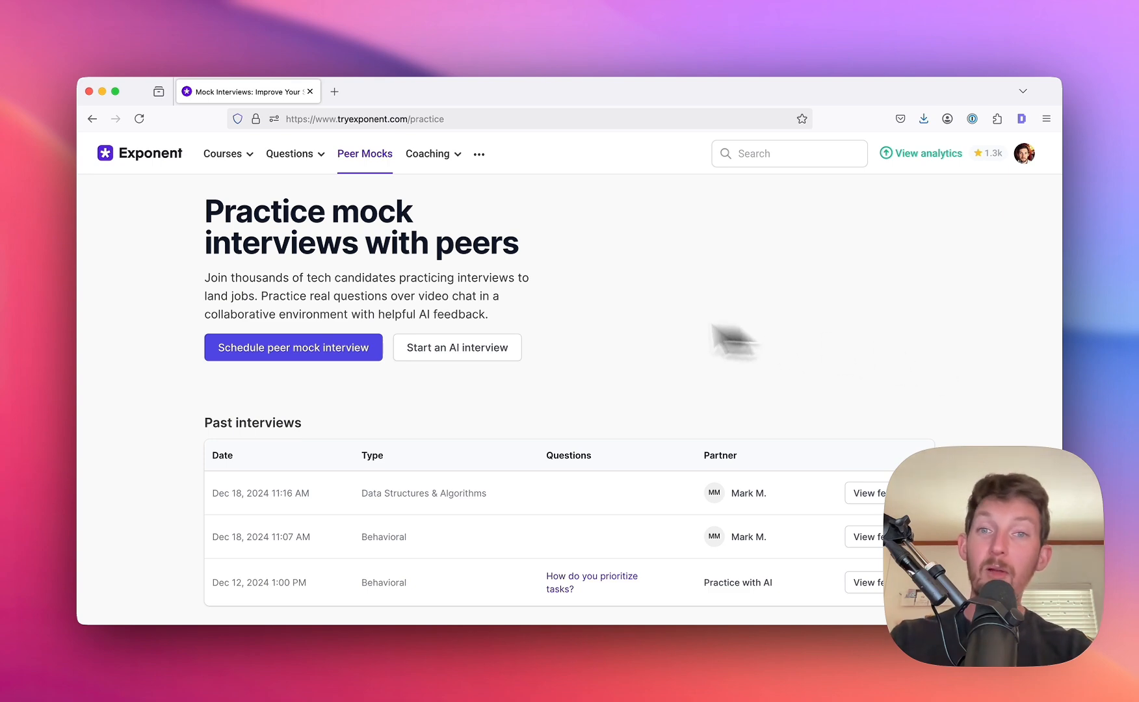
pyautogui.moveTo(473, 371)
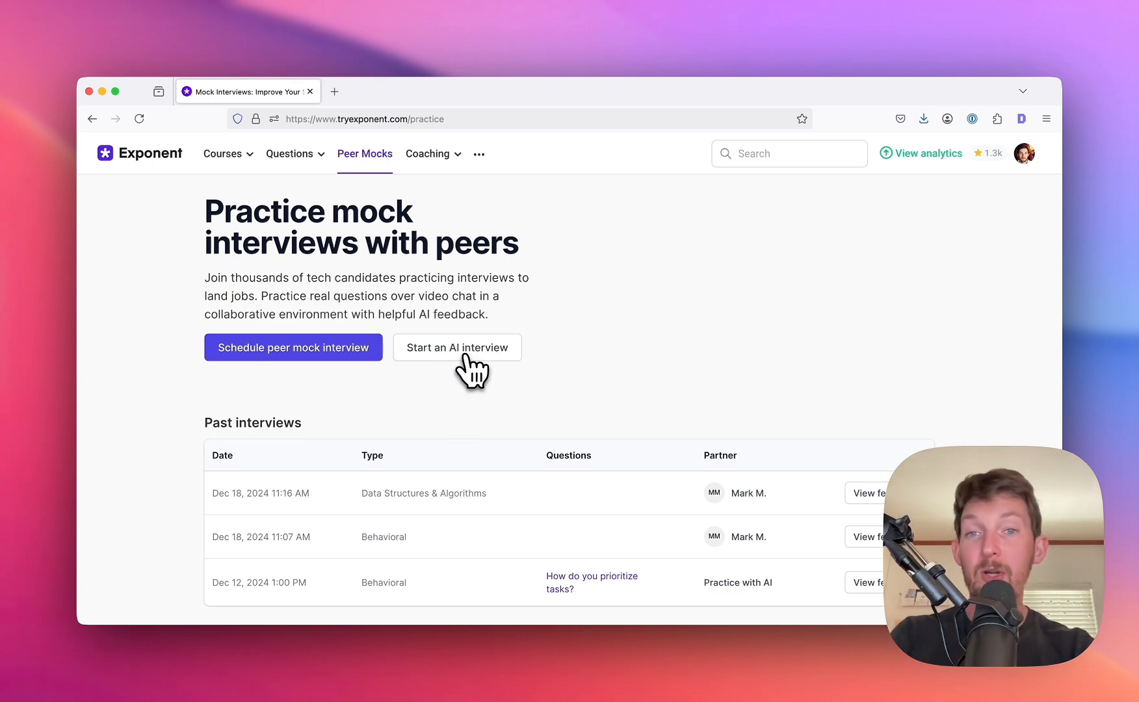
# - Begin a new AI mock interview from the Peer Mocks page, with Behavioral as the type
pyautogui.click(456, 347)
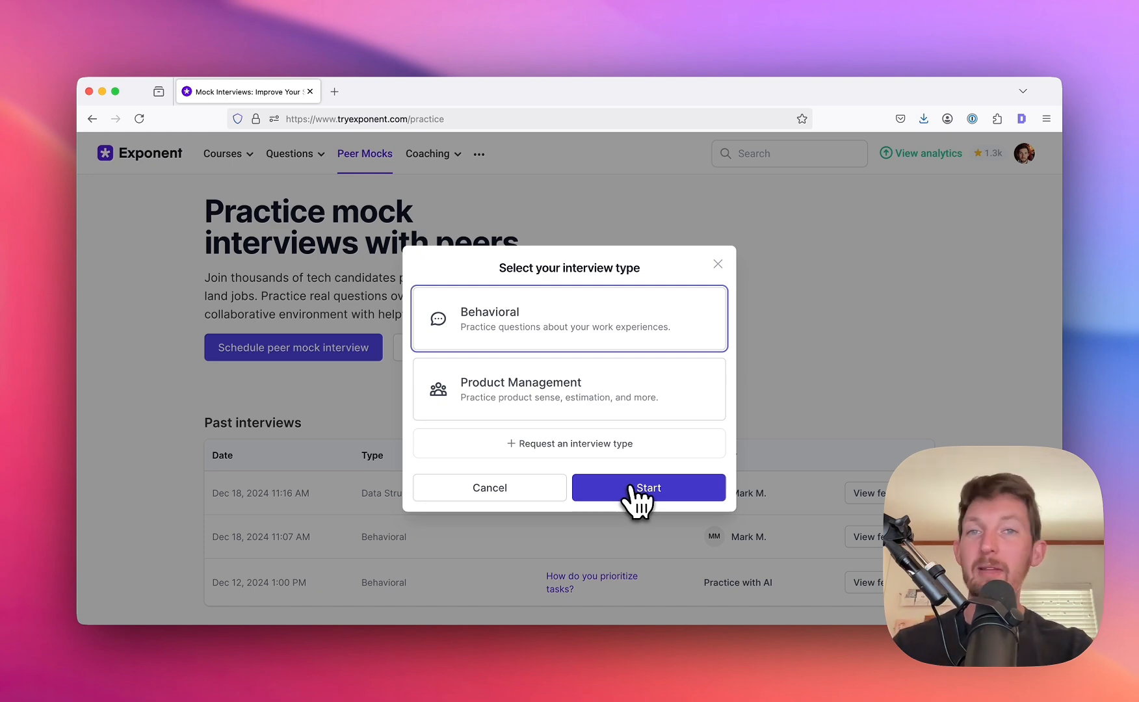
# - Start the Behavioral AI session, reaching the welcome notice about the 10-minute answer
pyautogui.click(648, 488)
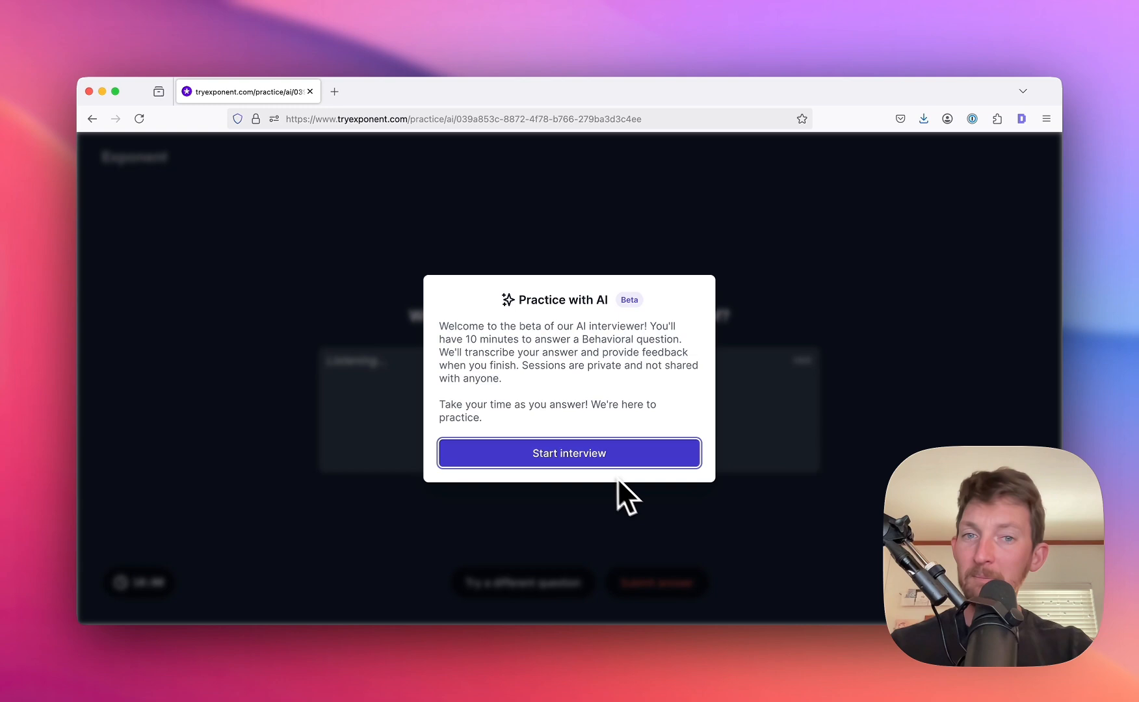
pyautogui.moveTo(568, 453)
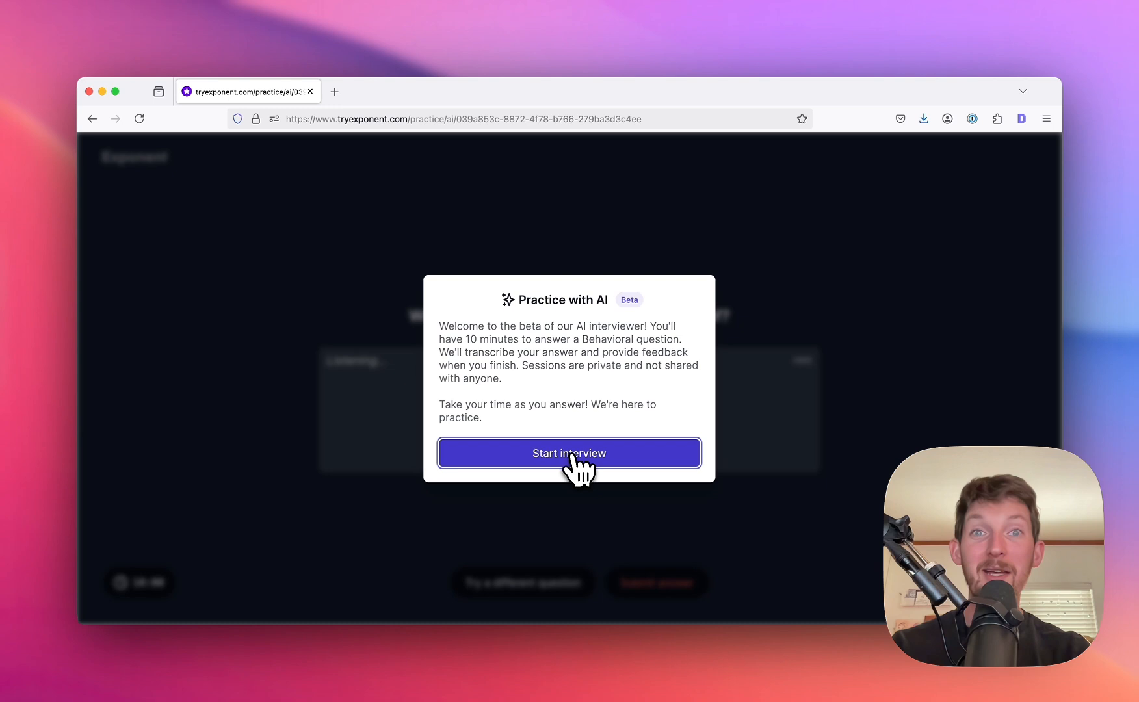
# - Start the interview and begin answering the past-mistake question aloud, transcribing live
pyautogui.click(568, 452)
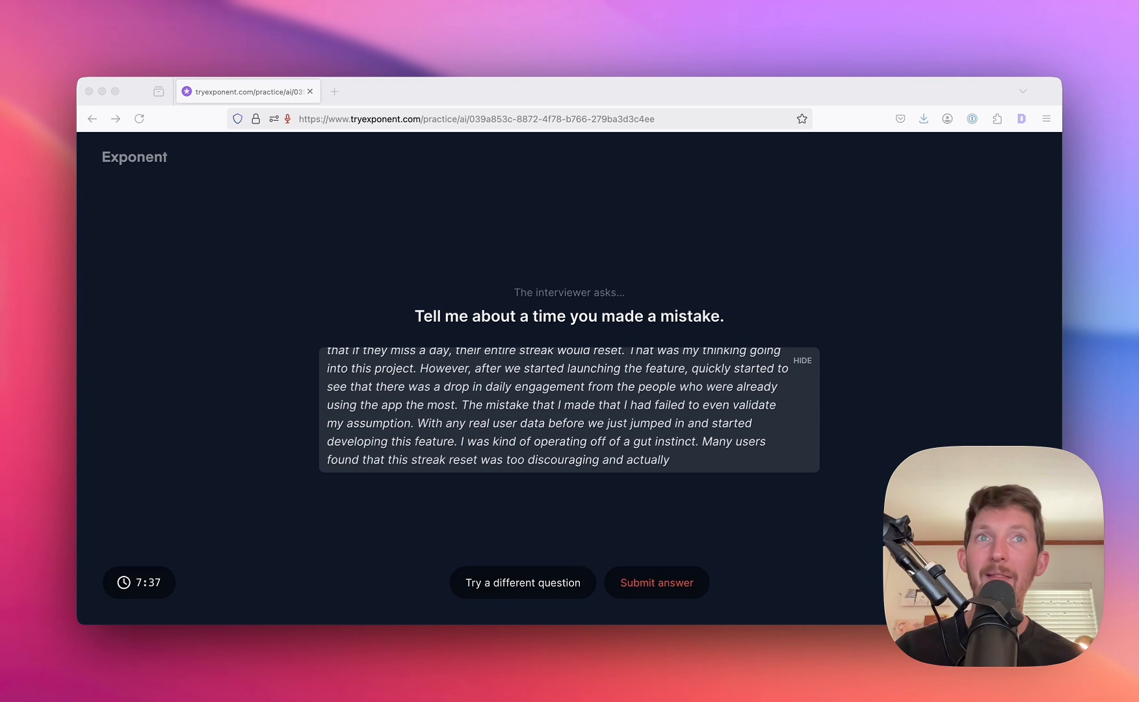
pyautogui.scroll(-3)
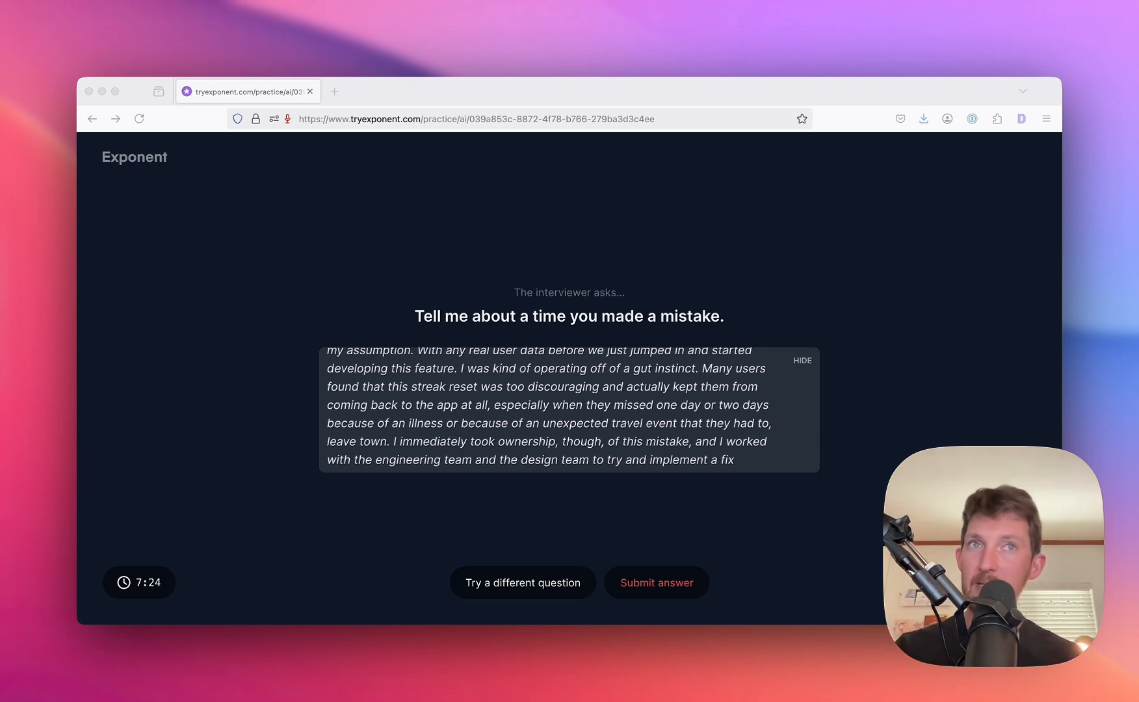
# - Complete the streak-feature mistake story through the fix, results and lessons learned
pyautogui.scroll(-3)
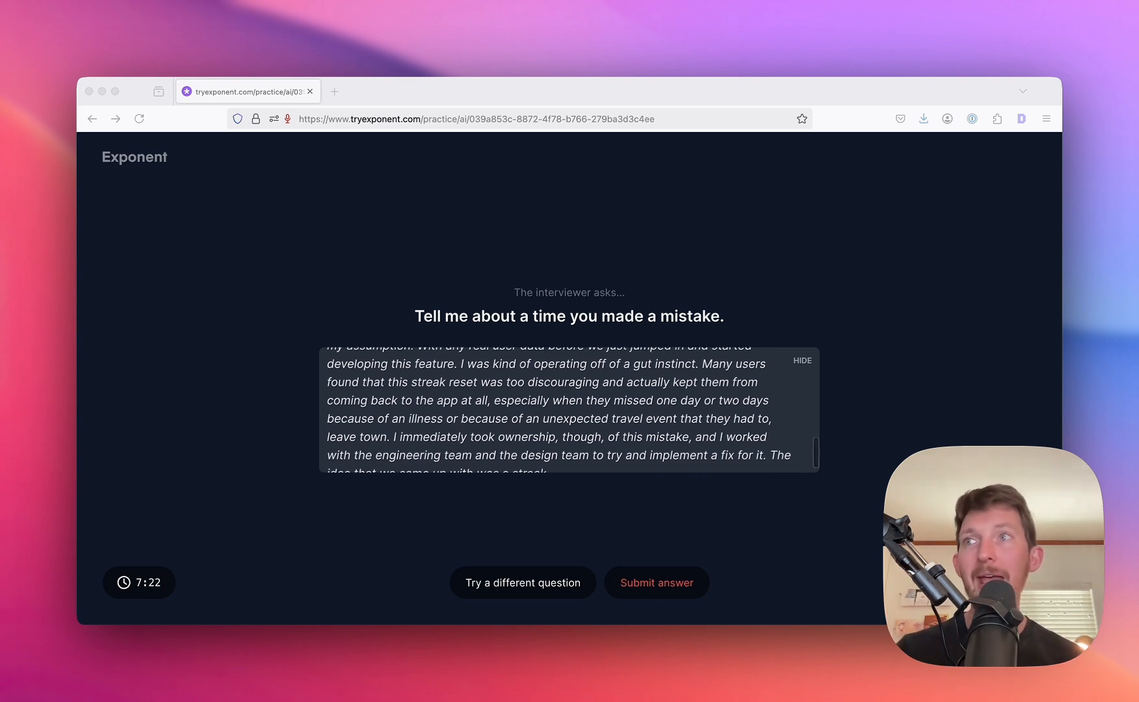
pyautogui.scroll(-3)
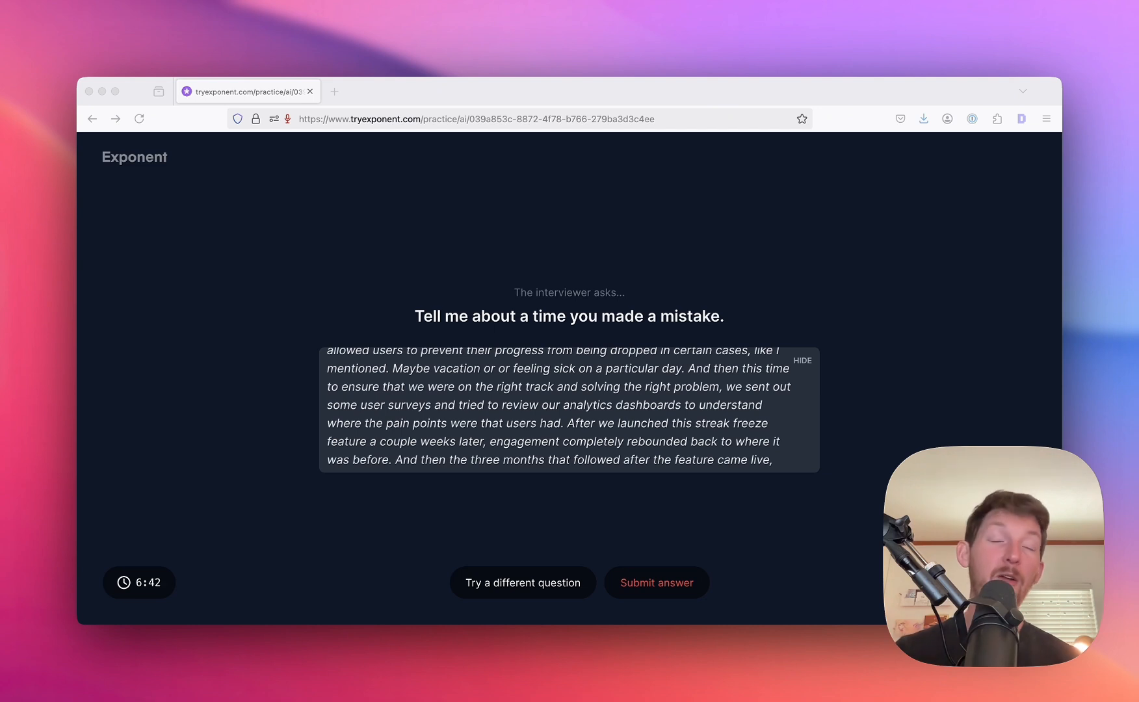
pyautogui.scroll(-3)
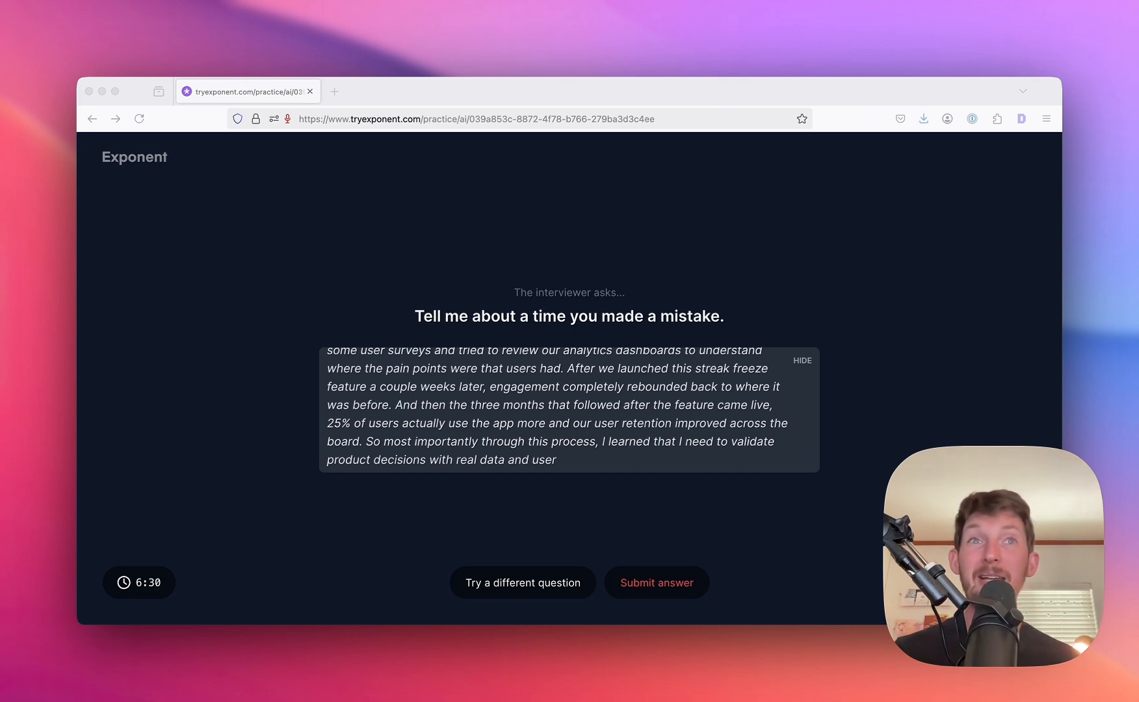
pyautogui.scroll(-3)
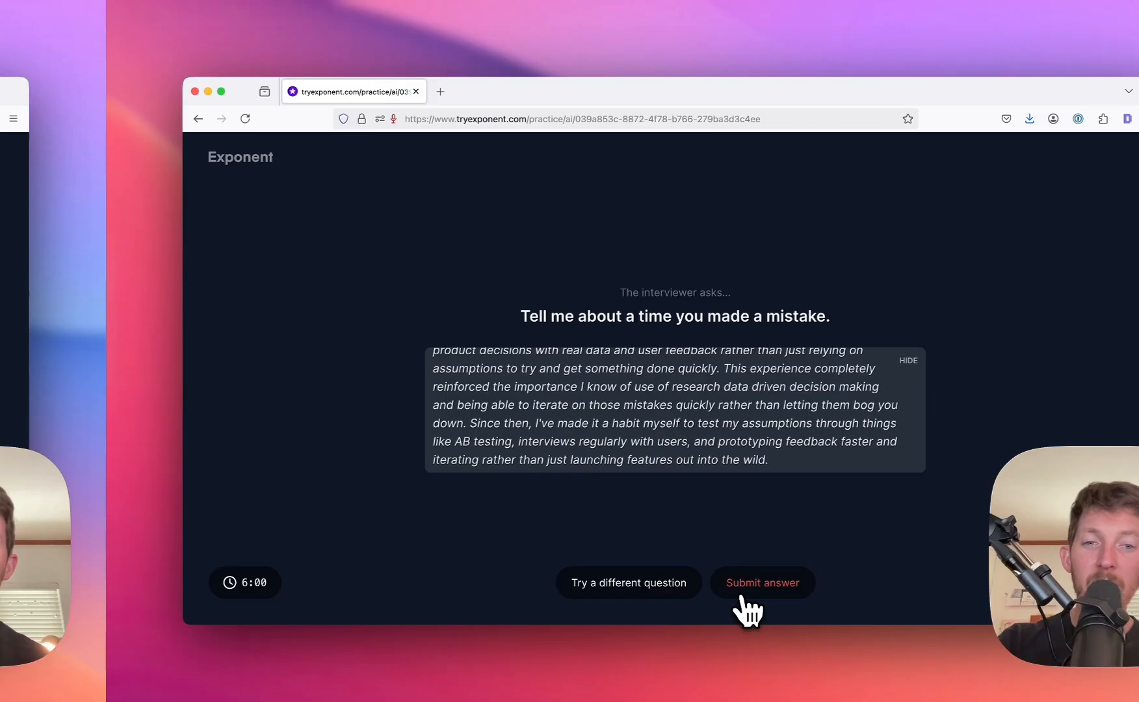
# - Submit the answer and review the AI rubric: Communication 5/5, Problem solving 5/5, Collaboration 4/5
pyautogui.click(760, 582)
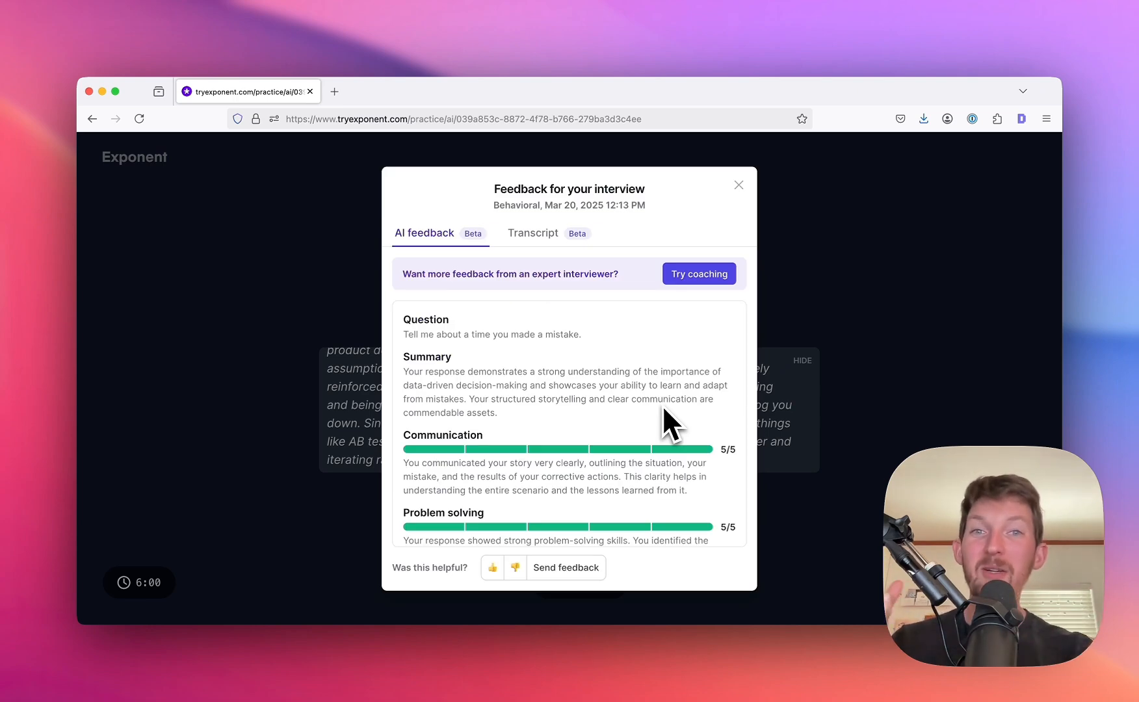
pyautogui.scroll(-3)
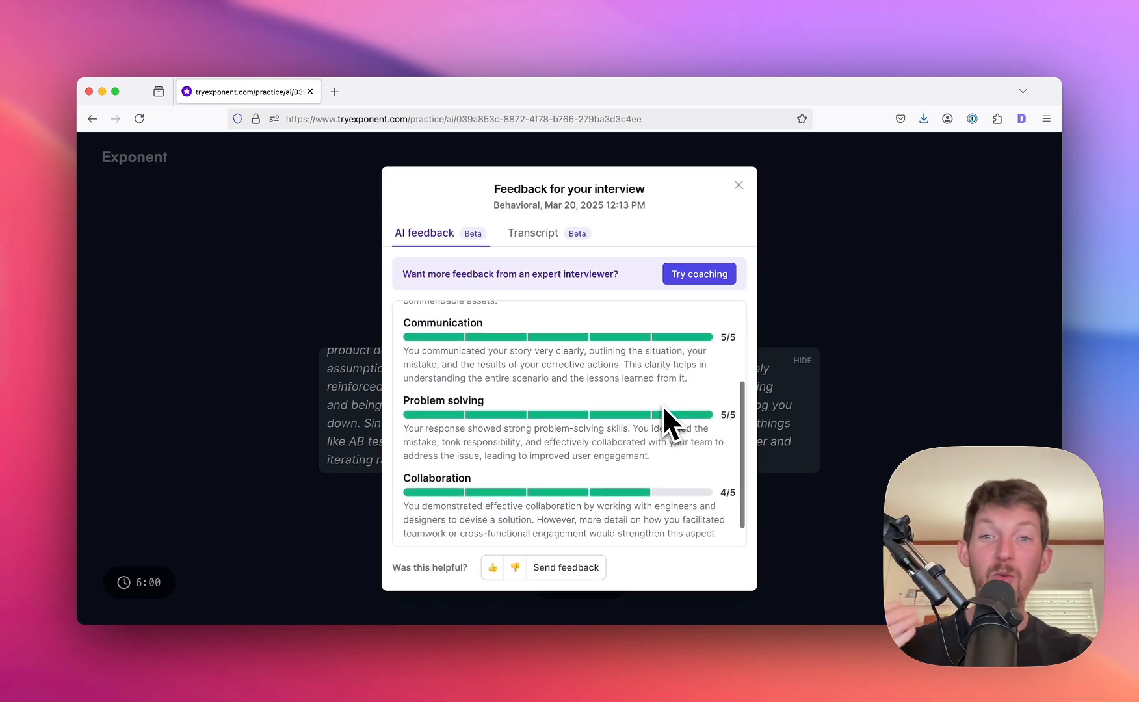
pyautogui.scroll(3)
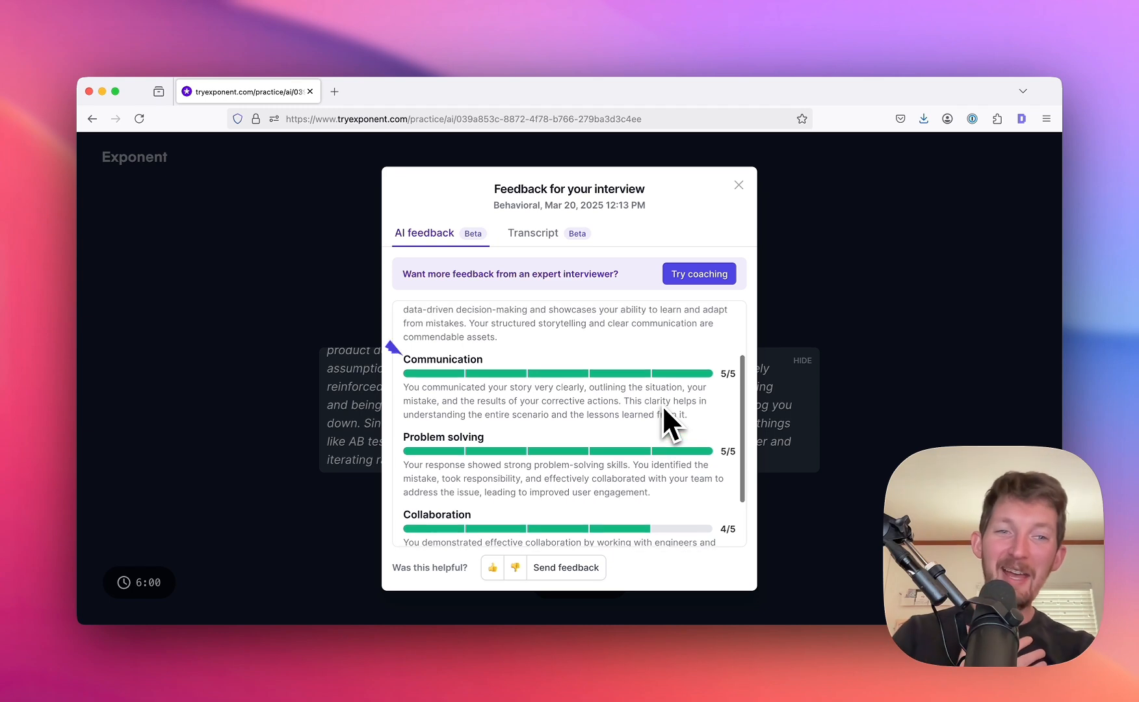
pyautogui.scroll(-3)
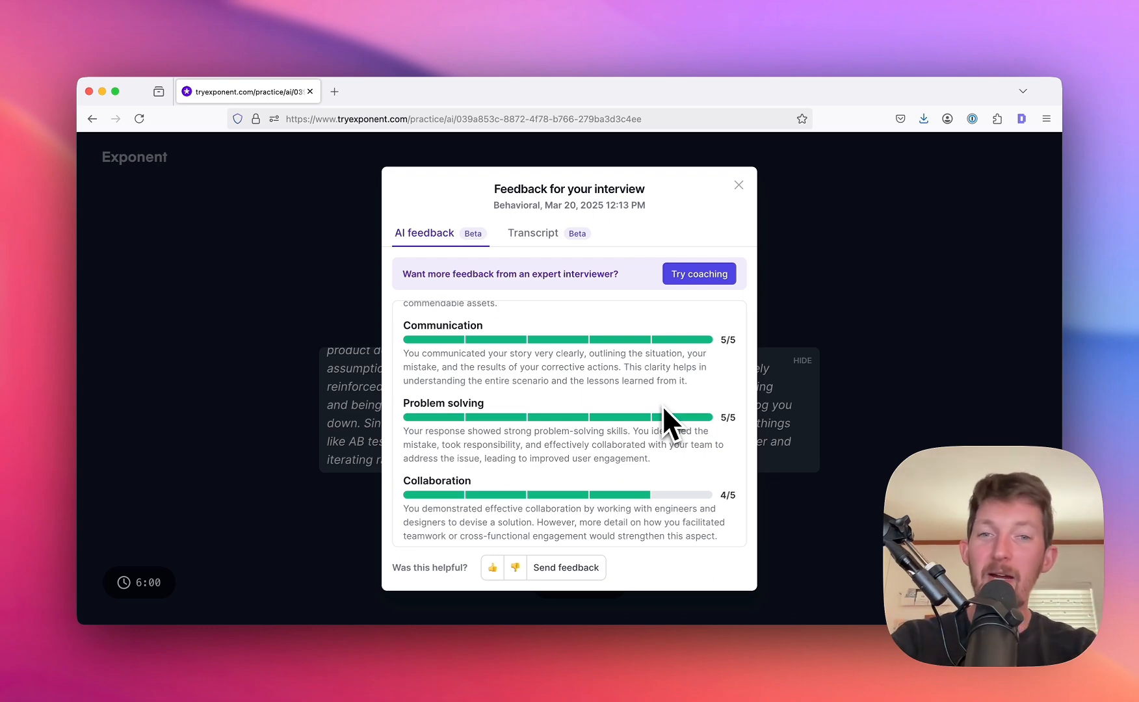
pyautogui.scroll(-3)
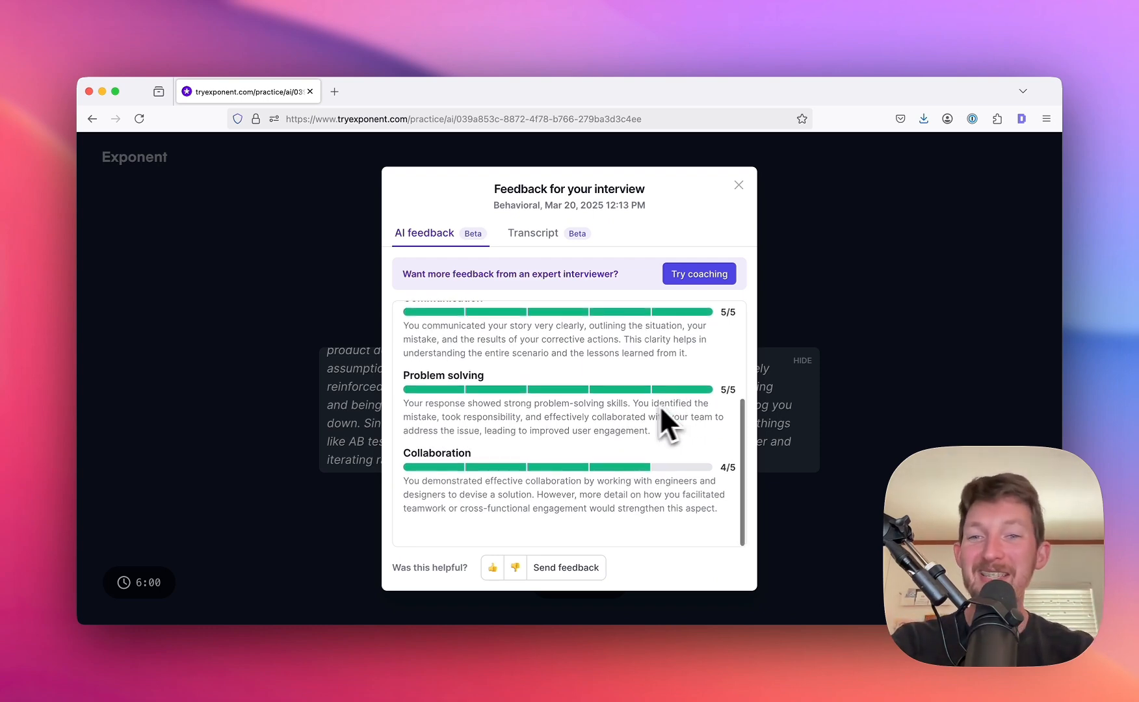
pyautogui.moveTo(439, 468)
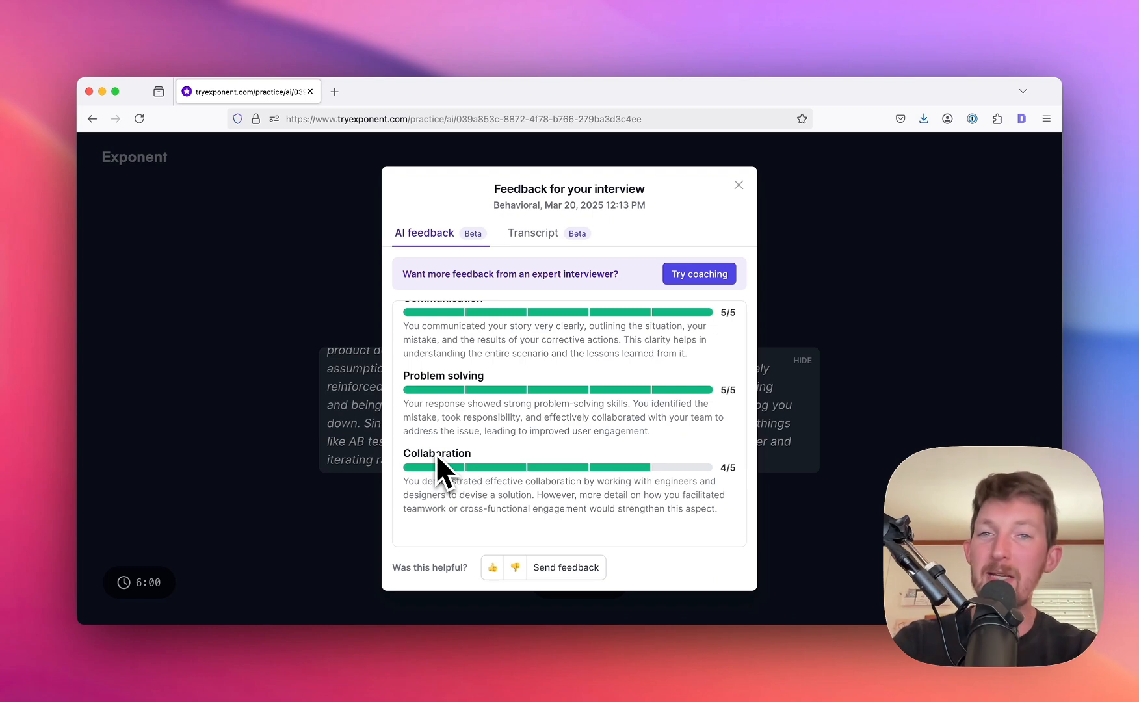
pyautogui.moveTo(523, 545)
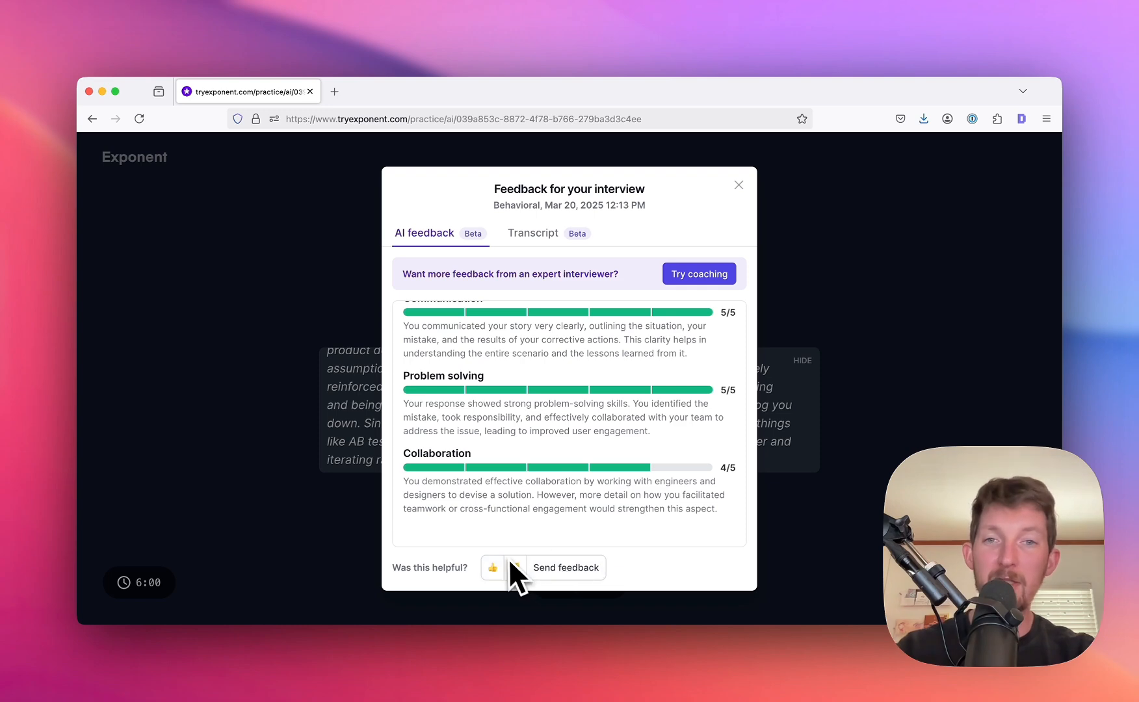
pyautogui.scroll(3)
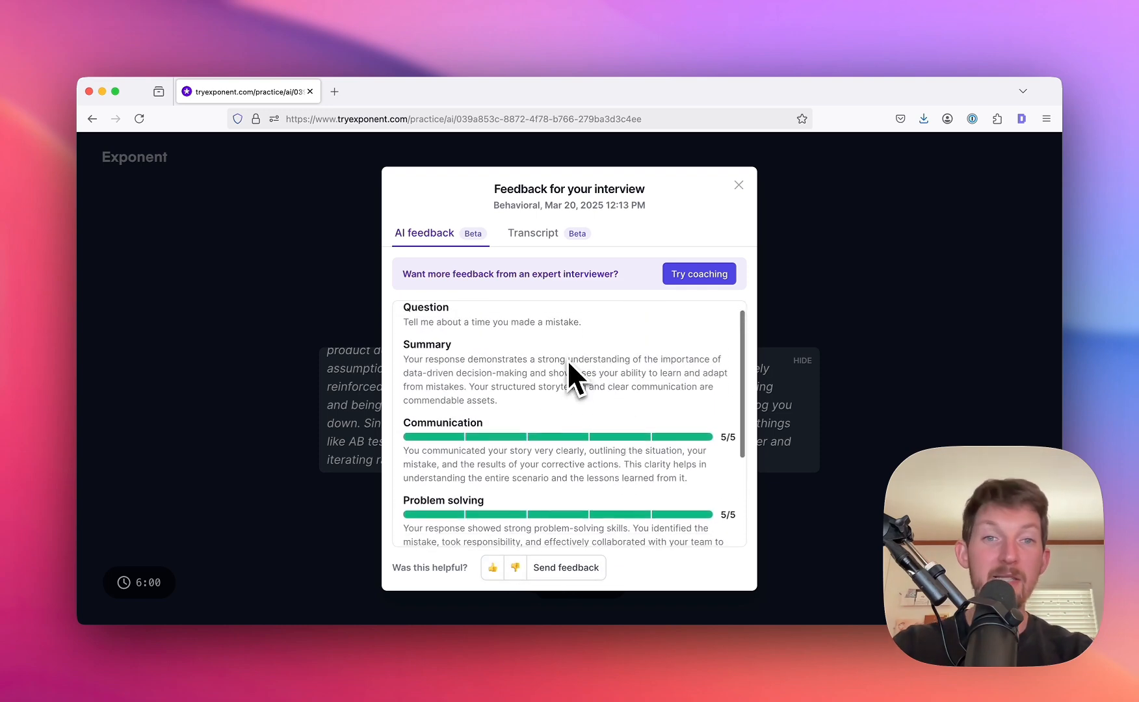
pyautogui.click(533, 233)
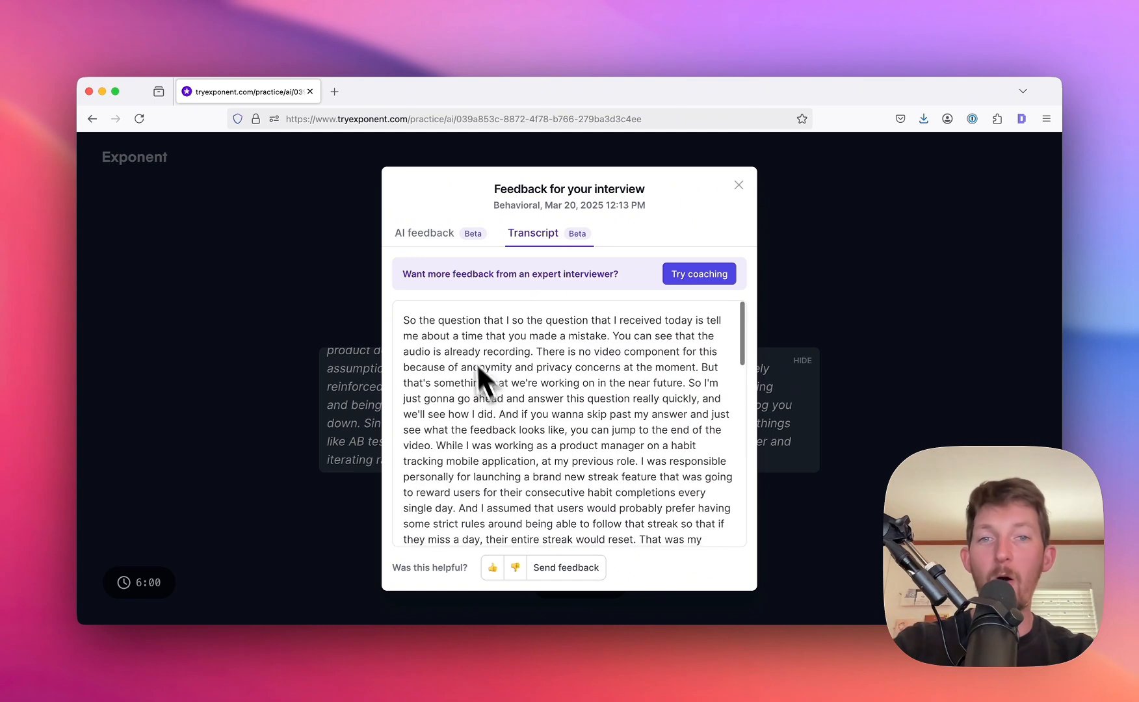
pyautogui.scroll(-3)
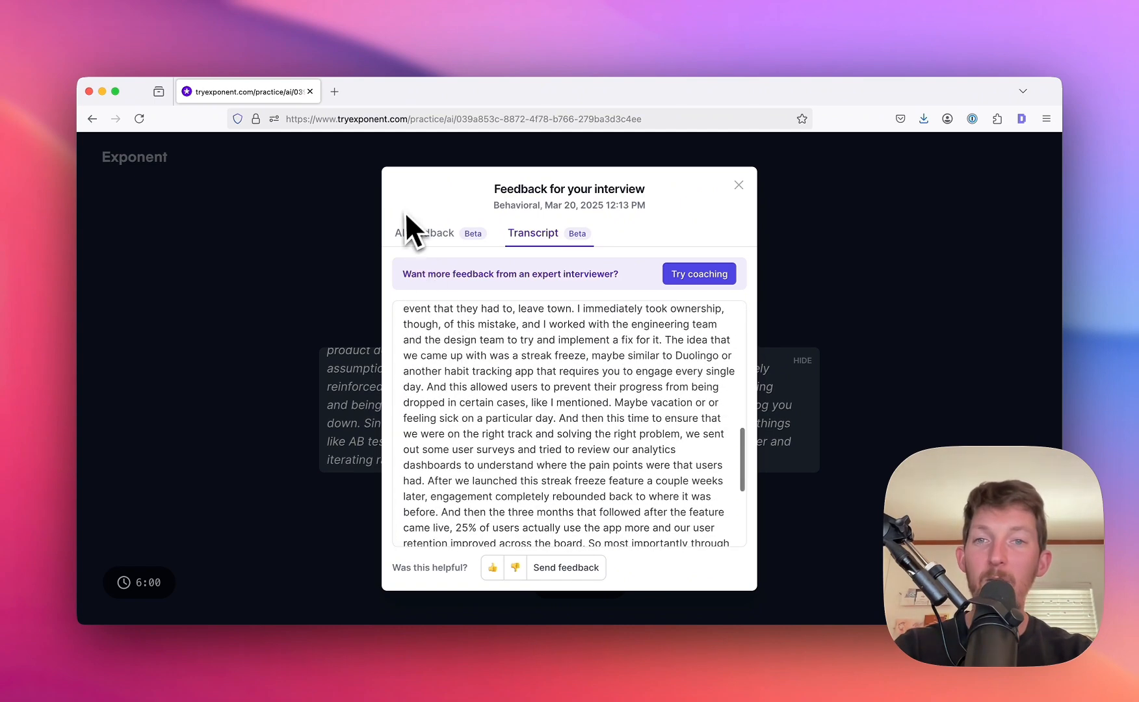
pyautogui.click(423, 233)
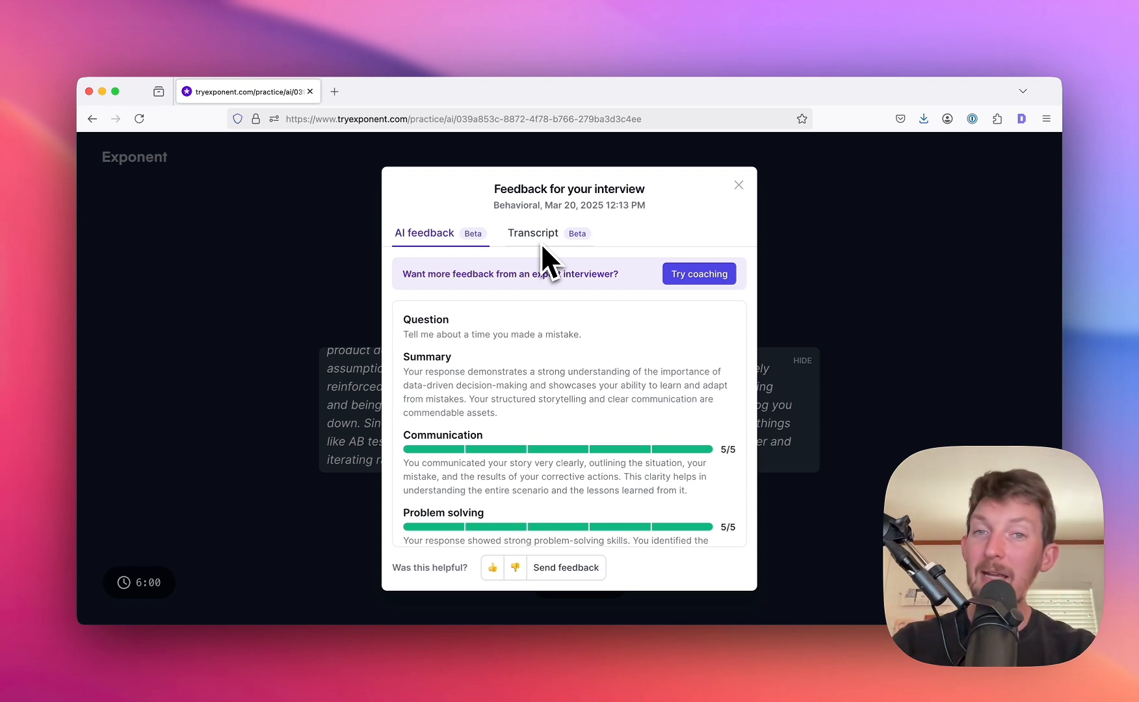
pyautogui.moveTo(559, 428)
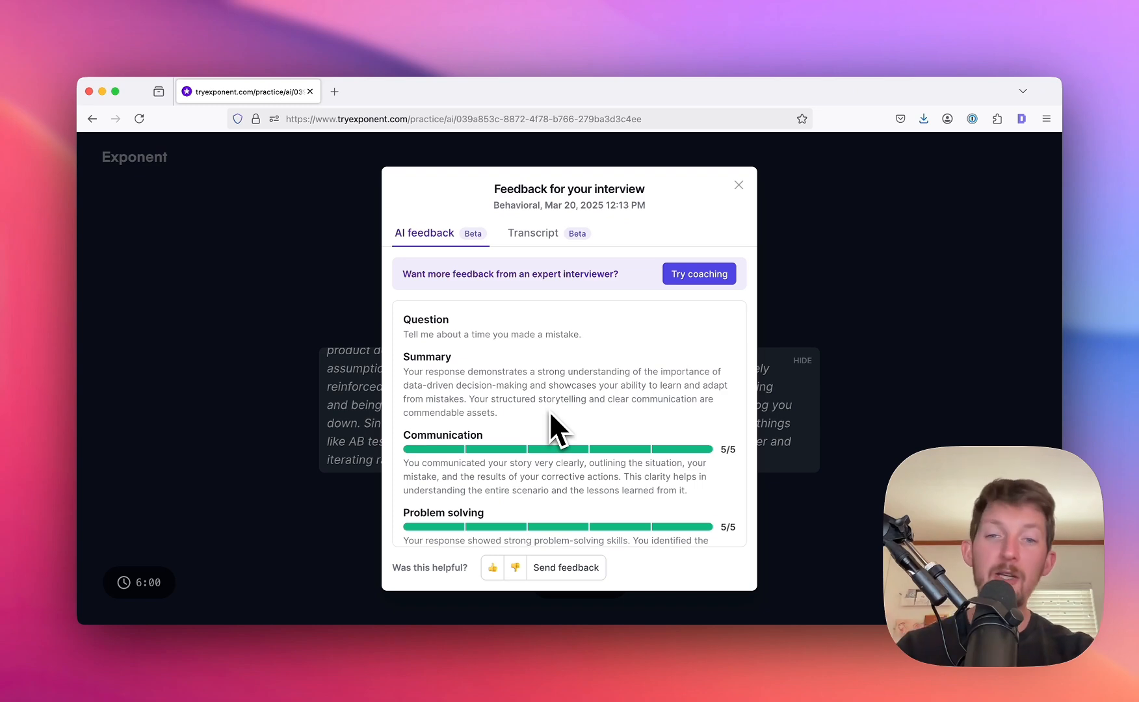
pyautogui.scroll(-3)
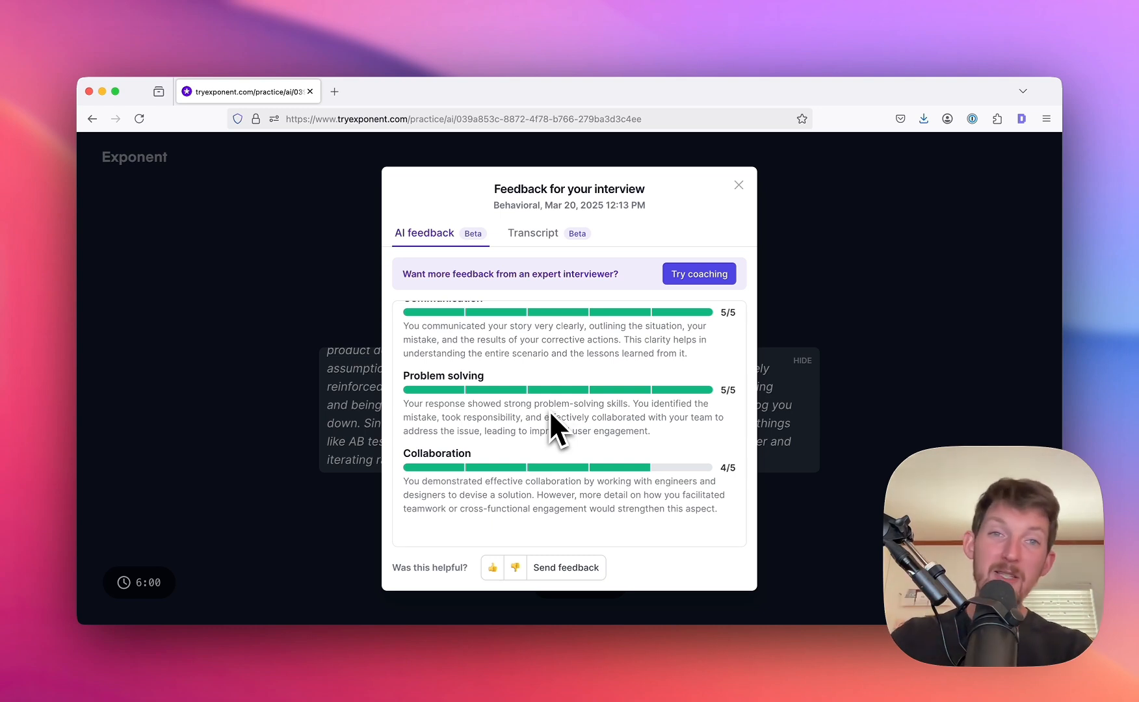
pyautogui.moveTo(486, 276)
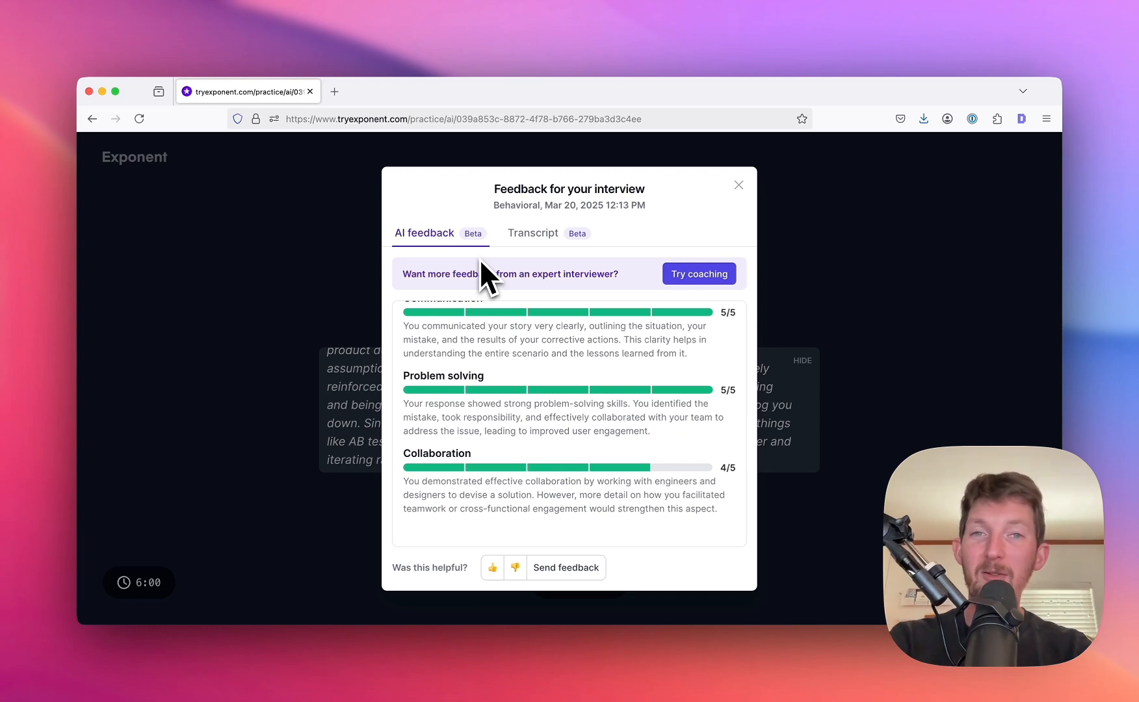